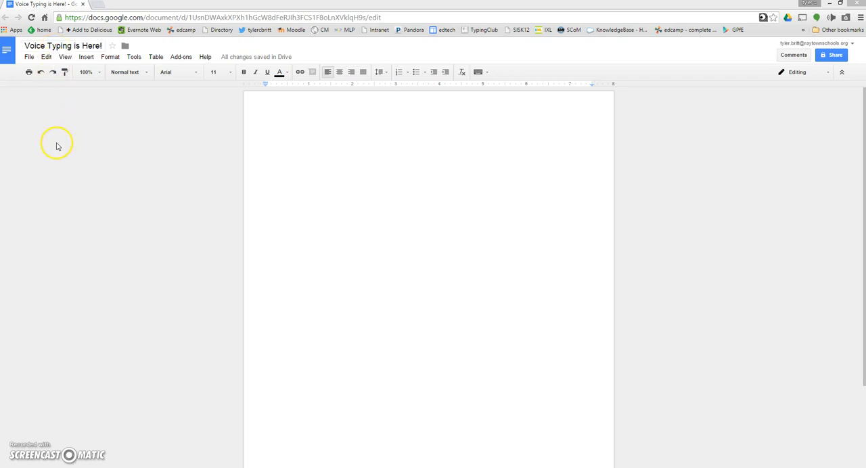
mouse_move(135, 57)
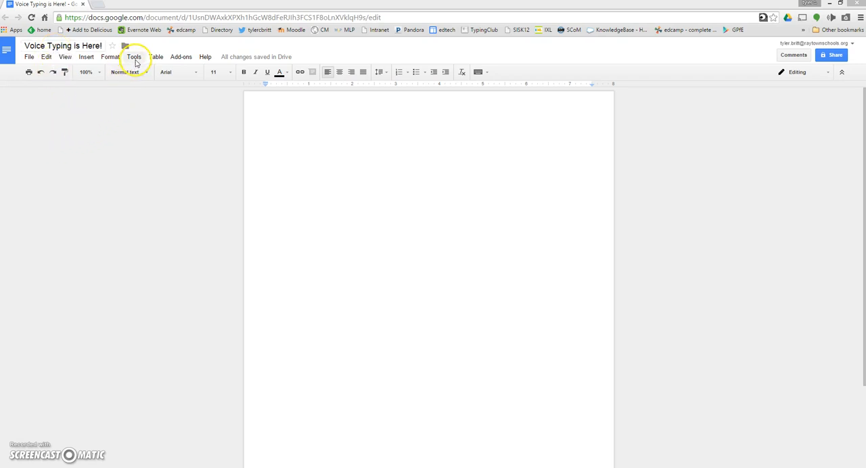
Turn on Voice typing from the Tools menu for the blank document
left_click(138, 57)
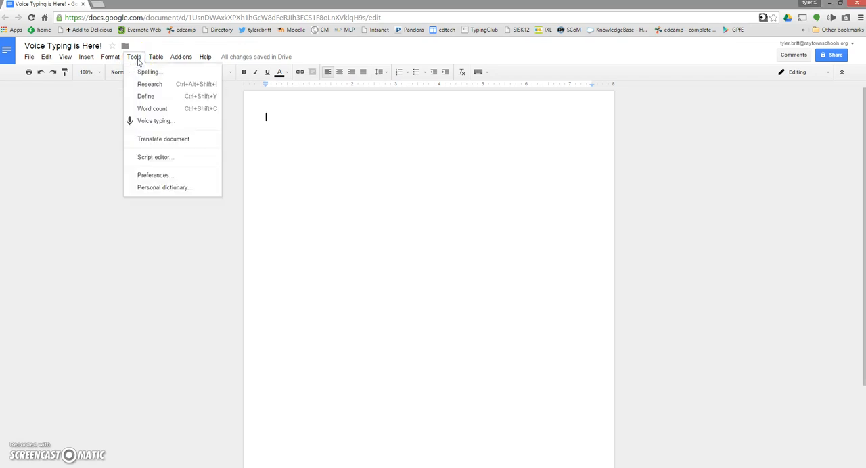
mouse_move(132, 125)
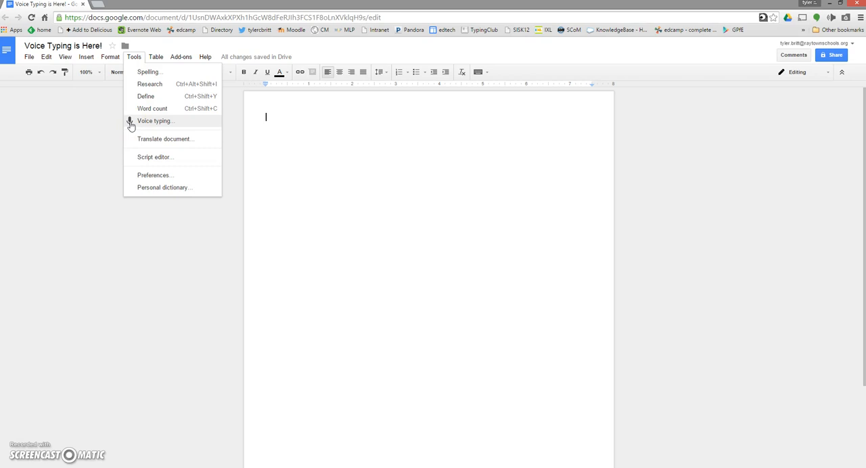
left_click(154, 121)
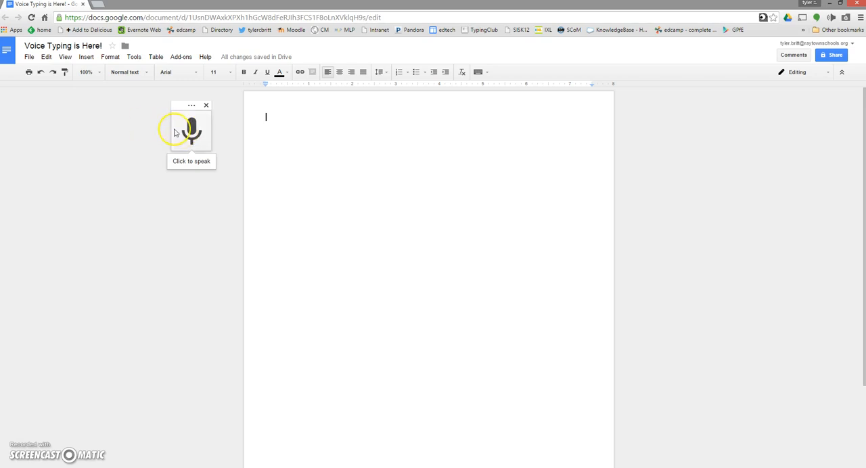
mouse_move(168, 138)
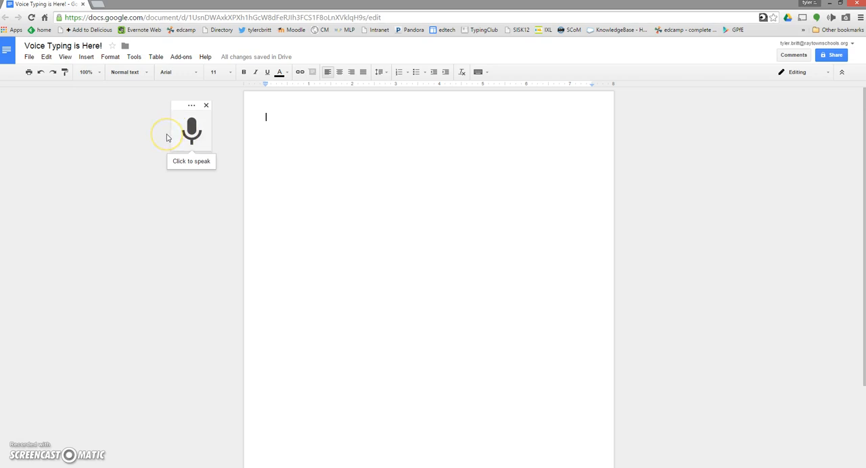
mouse_move(167, 138)
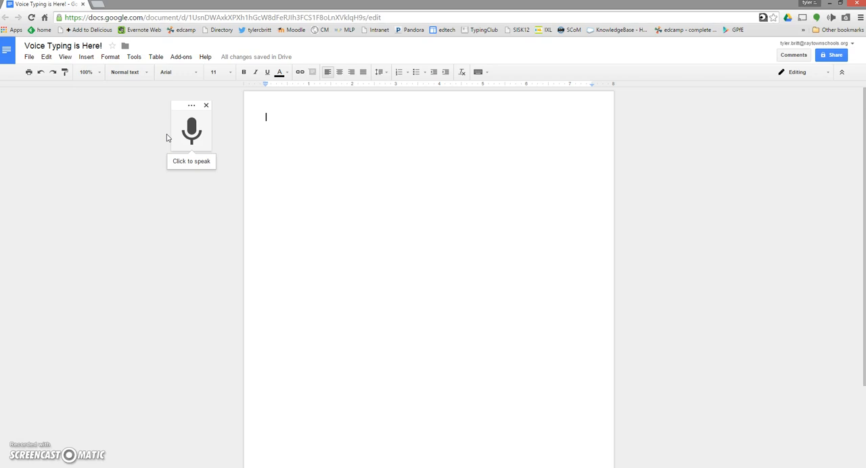
Activate the voice typing microphone so it starts listening
left_click(192, 129)
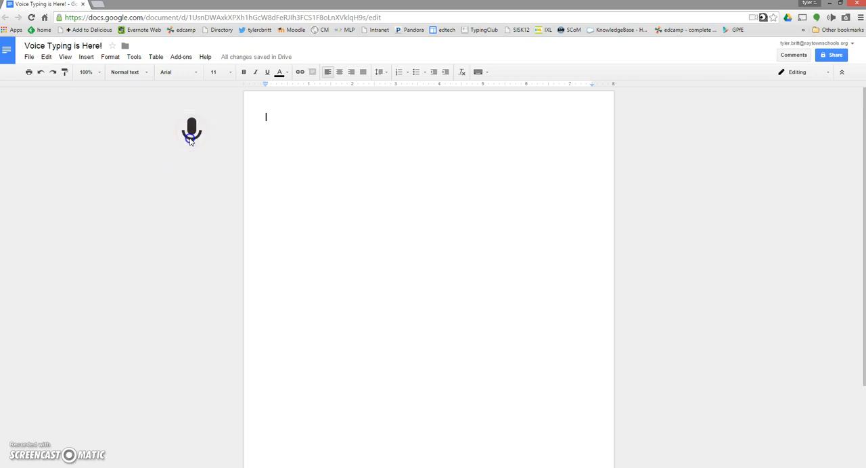
Dictate the opening sentences, from 'waiting for a long time' to how voice typing assists students
left_click(192, 130)
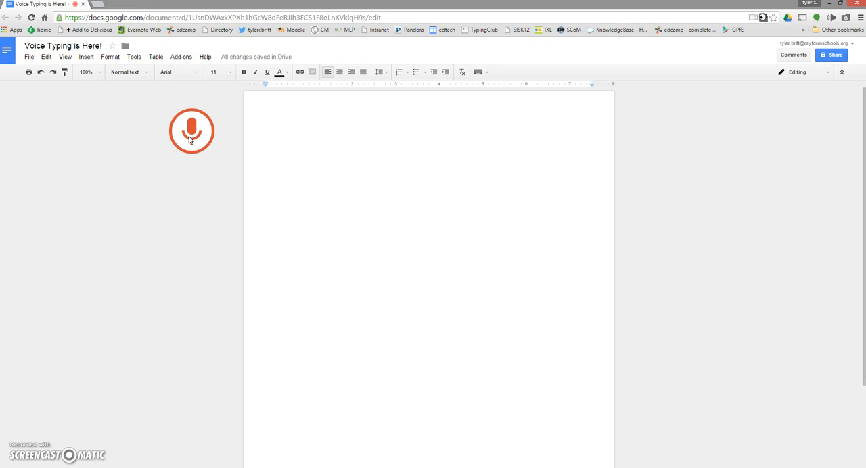
left_click(191, 131)
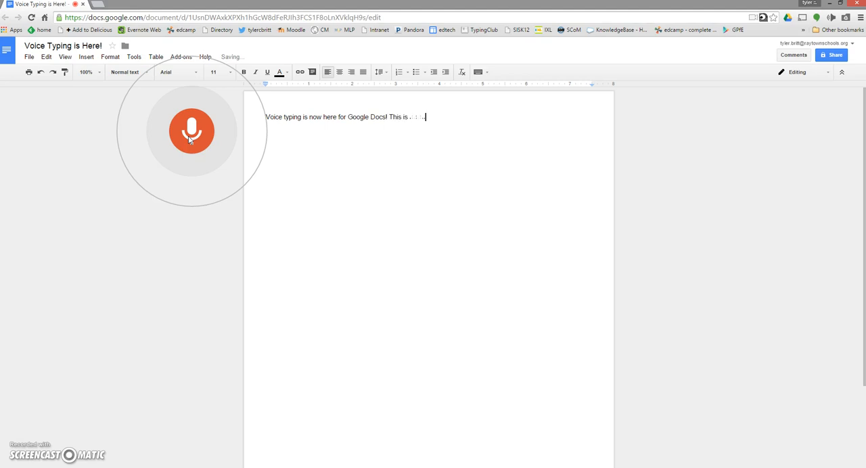
type("something many people have been waiting")
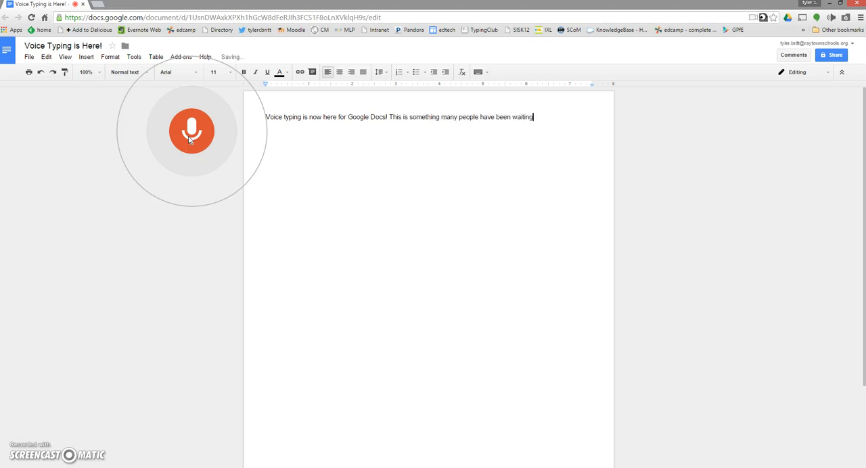
type("for a long time...")
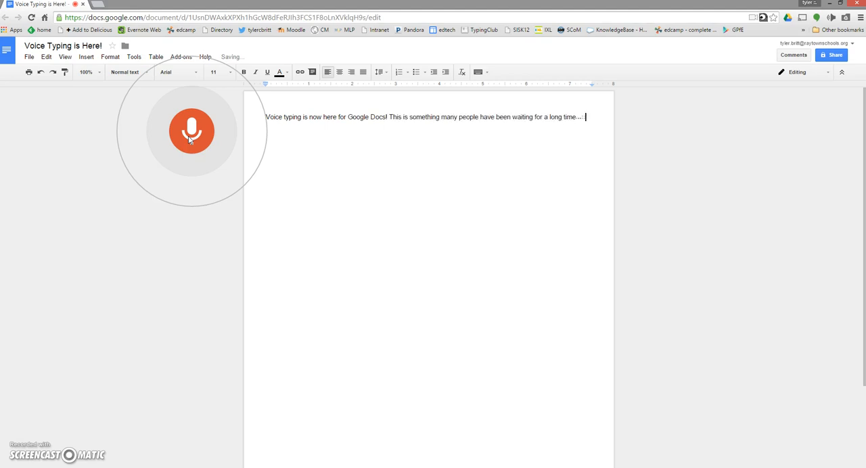
type("for")
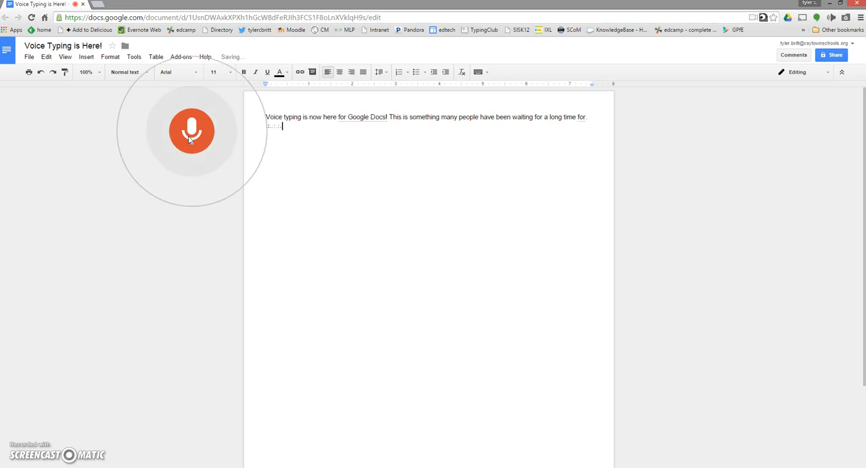
type("Voice typing in Google Docs")
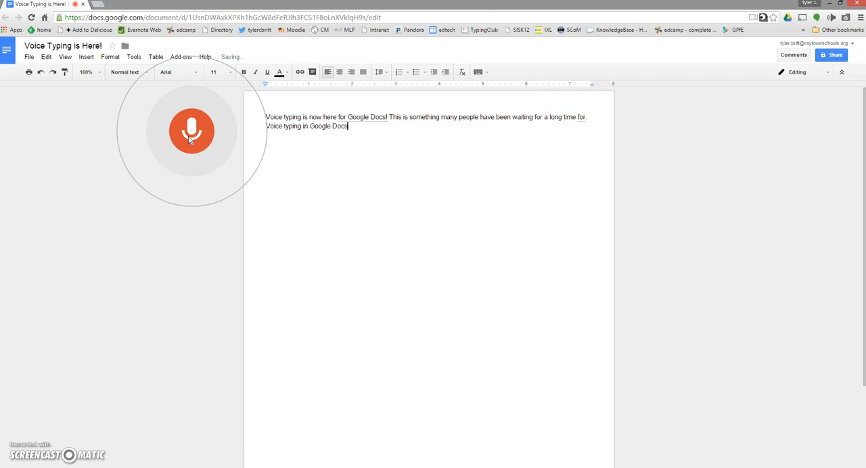
type("can assist students who have :")
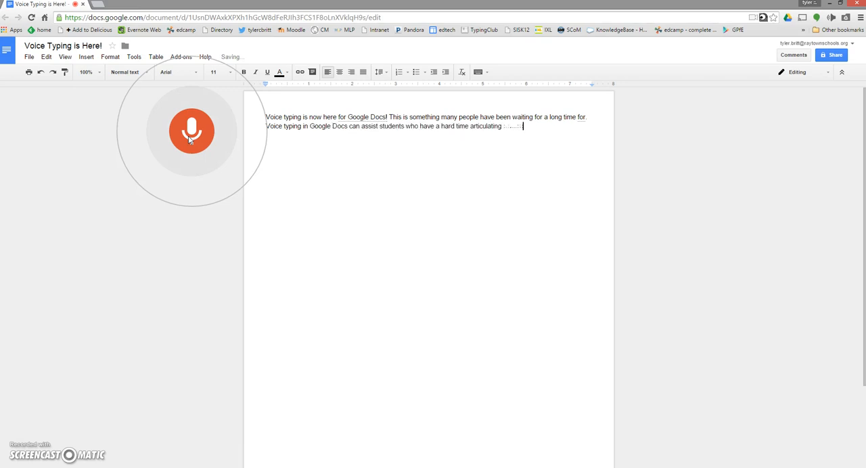
type("they're thinking")
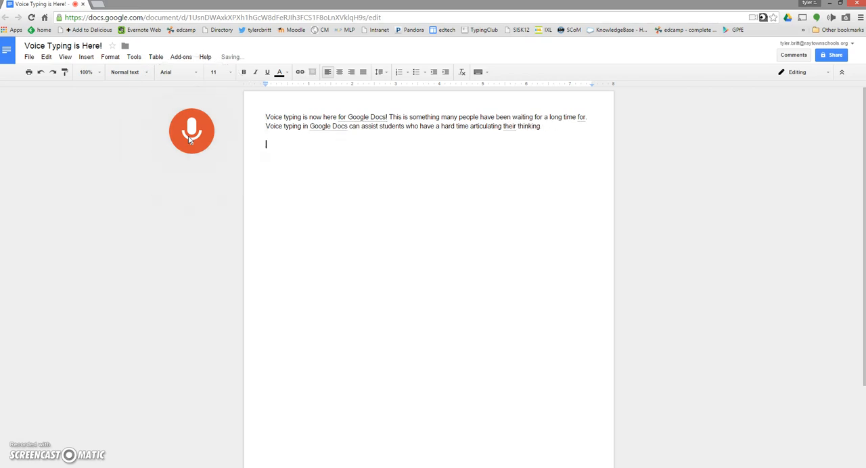
Dictate the education paragraph ending 'might use voice typing in your classroom?', then stop listening
left_click(192, 130)
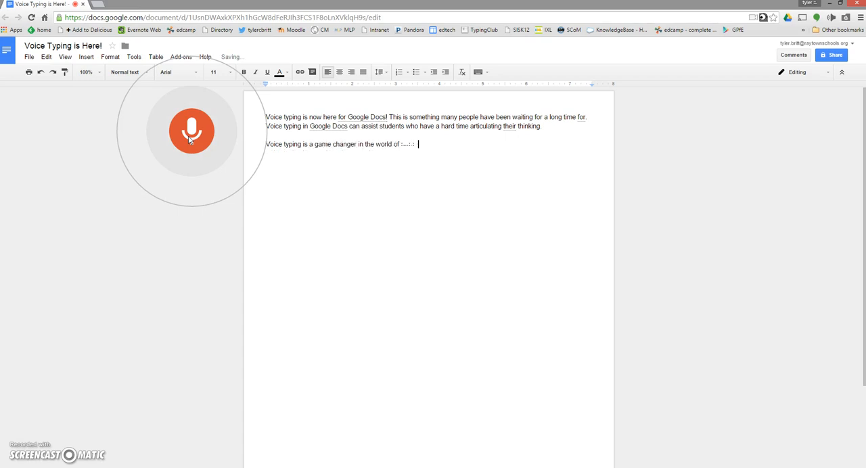
type("Education.")
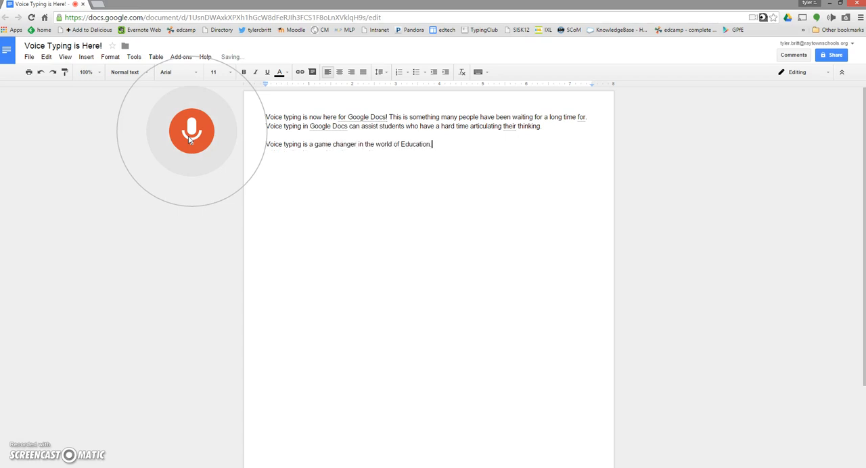
type("New pair...")
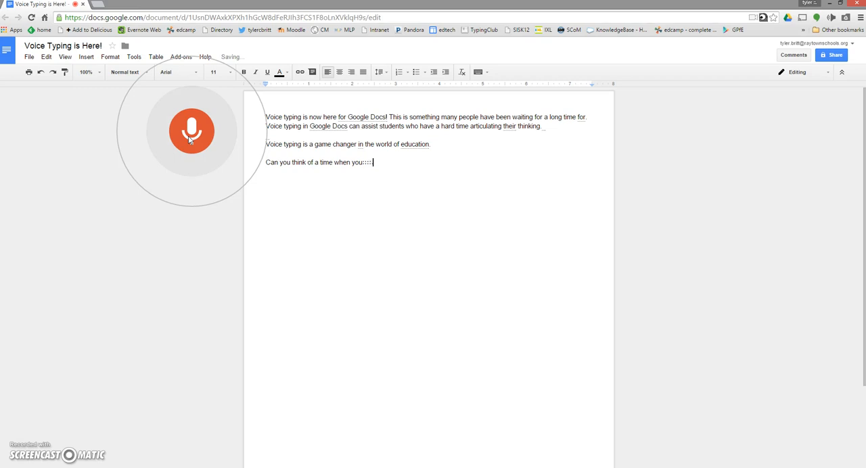
type("might use voice typing in")
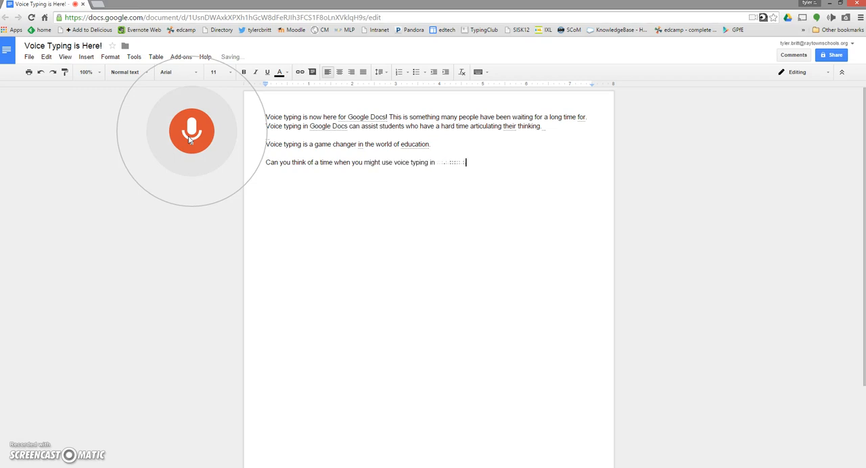
type("your classroom?")
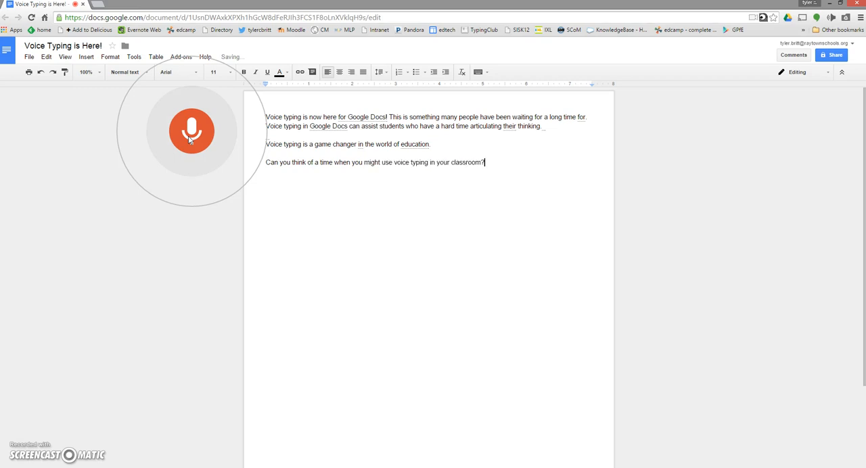
left_click(192, 134)
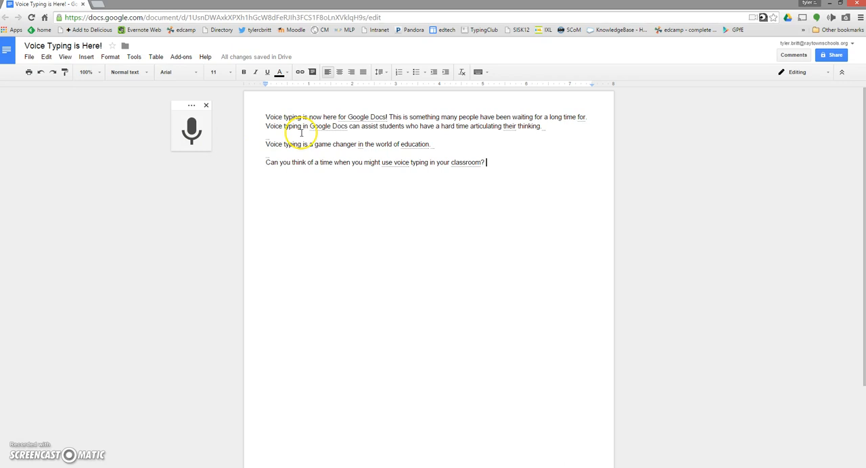
mouse_move(299, 173)
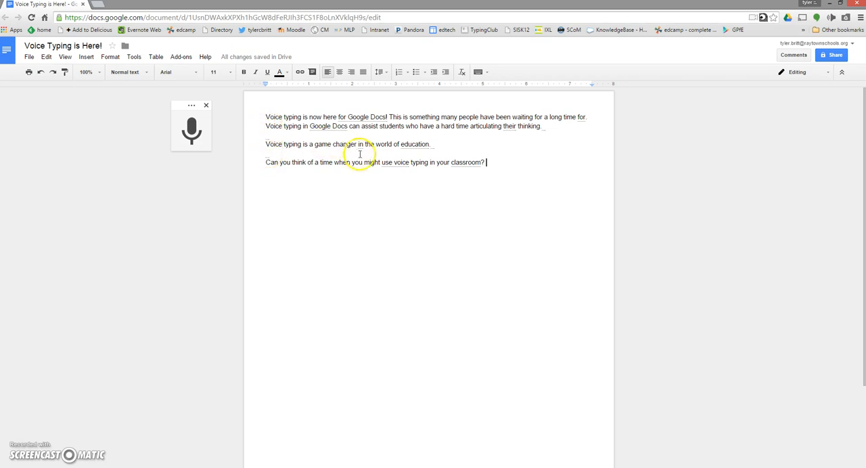
right_click(460, 162)
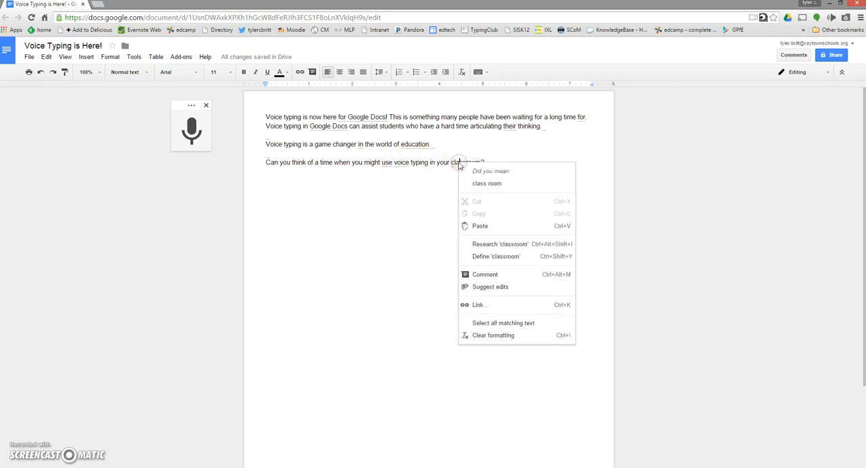
right_click(415, 144)
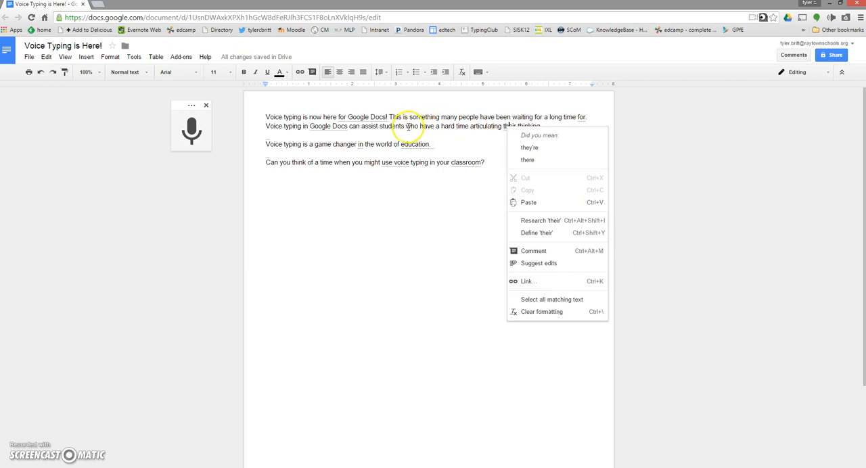
right_click(367, 116)
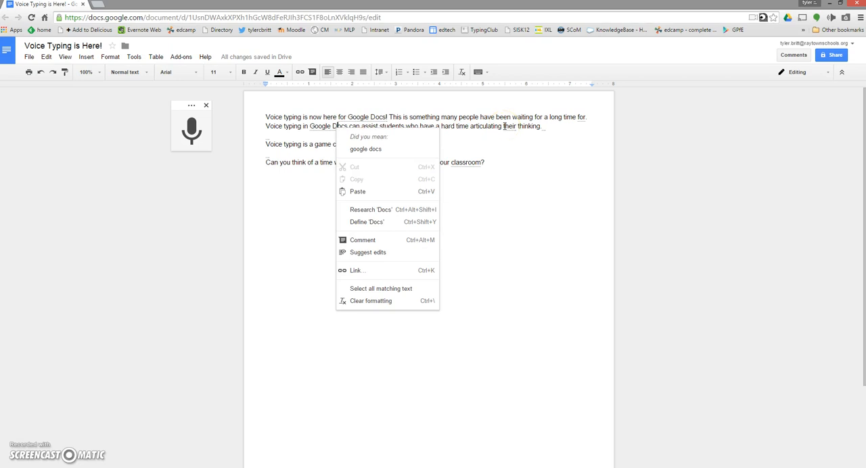
mouse_move(493, 132)
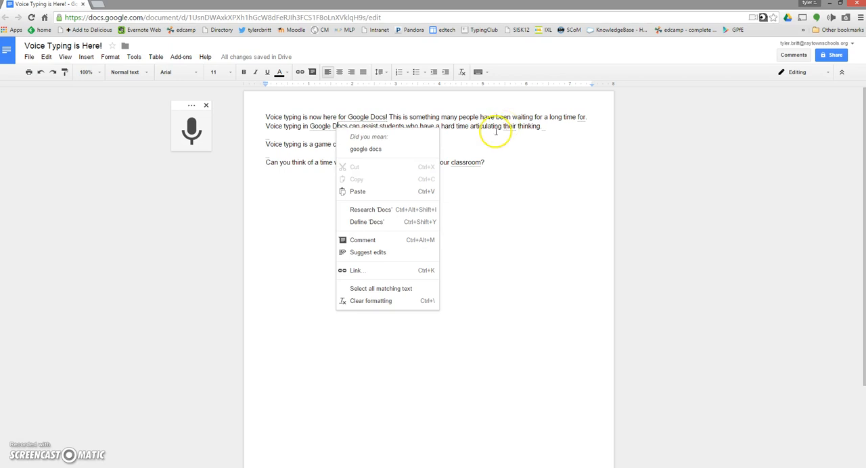
left_click(492, 142)
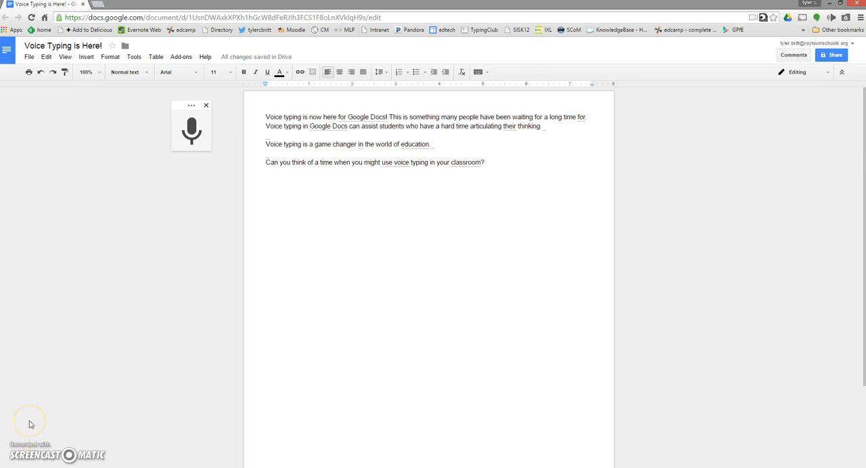
mouse_move(37, 434)
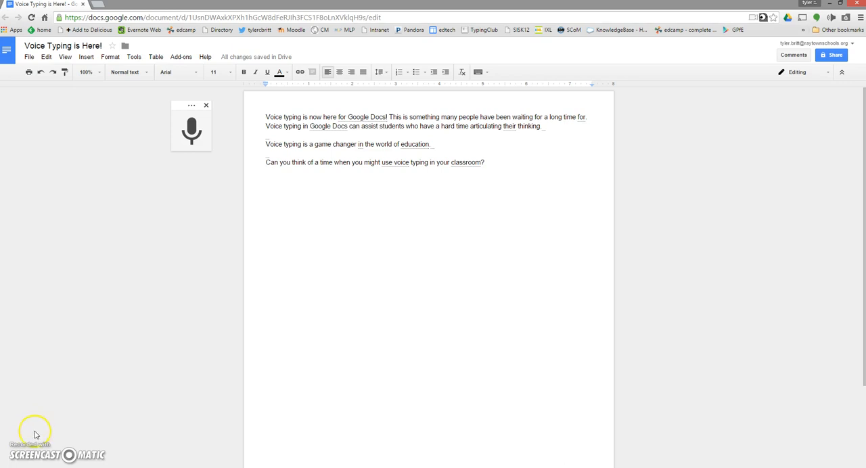